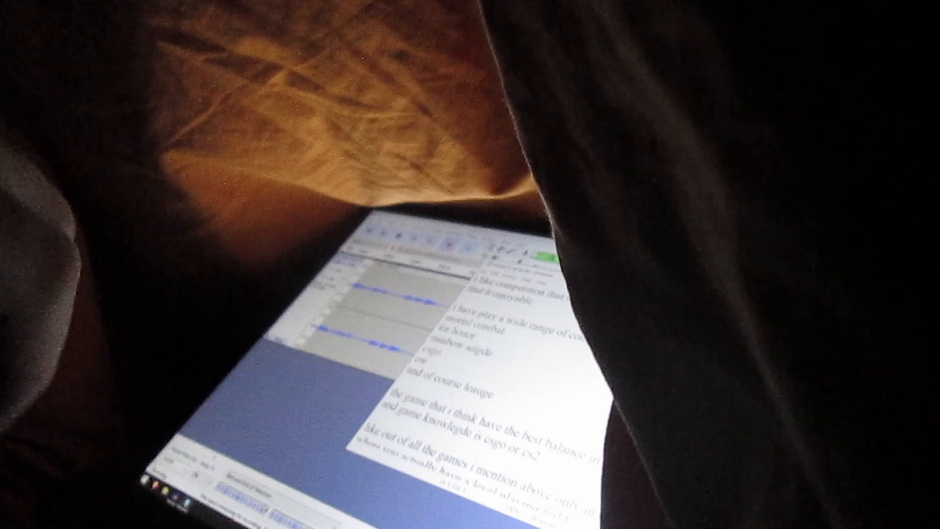
scroll(down, 3)
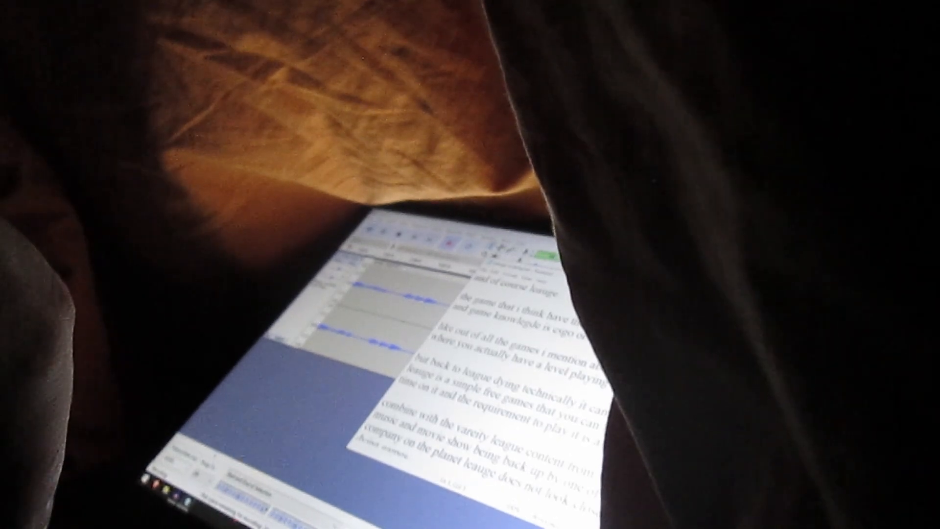